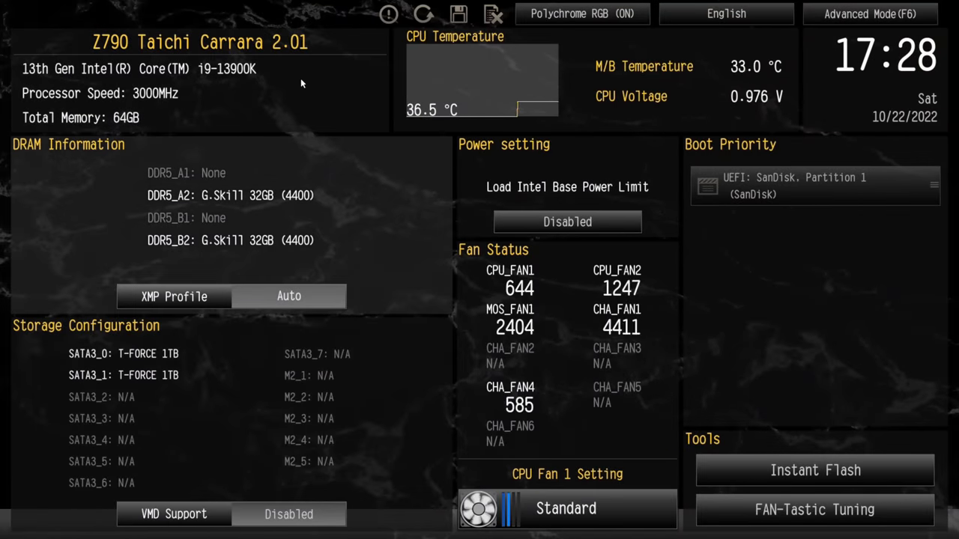
- In Advanced Mode, set a -50 mV CPU core offset voltage and scroll toward FIVR Configuration
left_click(876, 13)
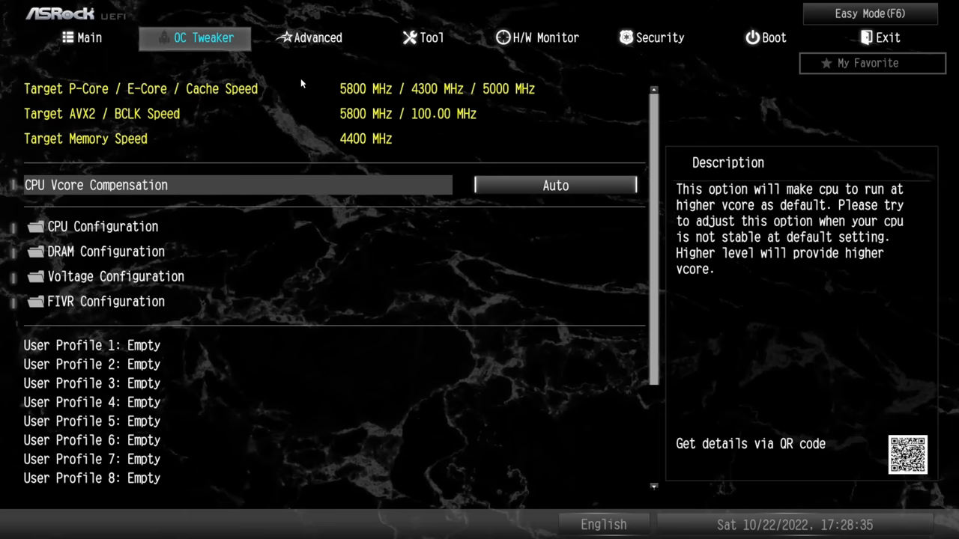
left_click(105, 251)
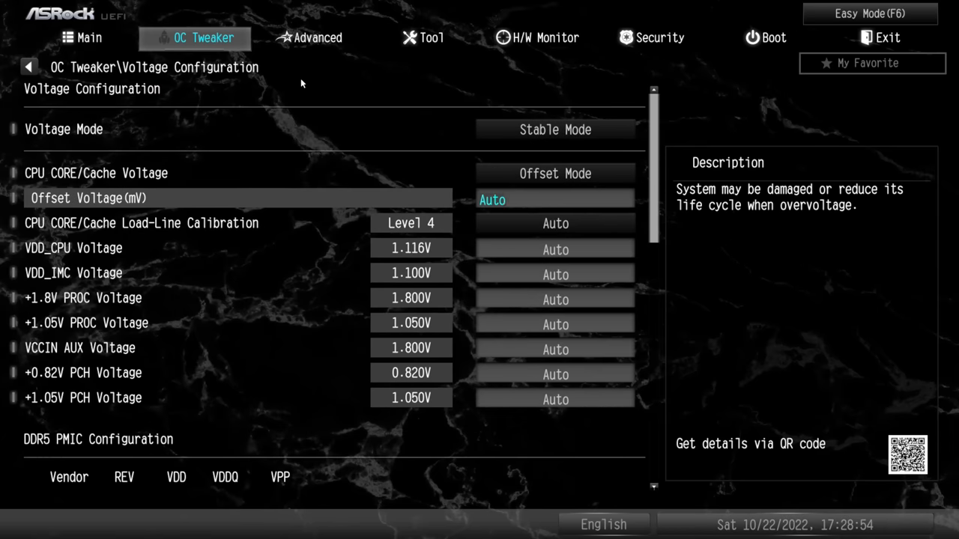
type("55")
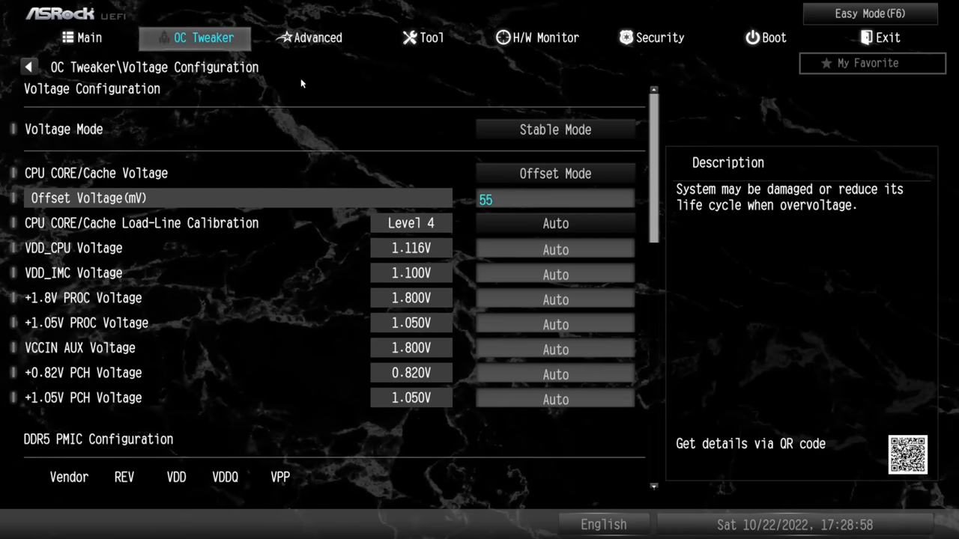
type("-55")
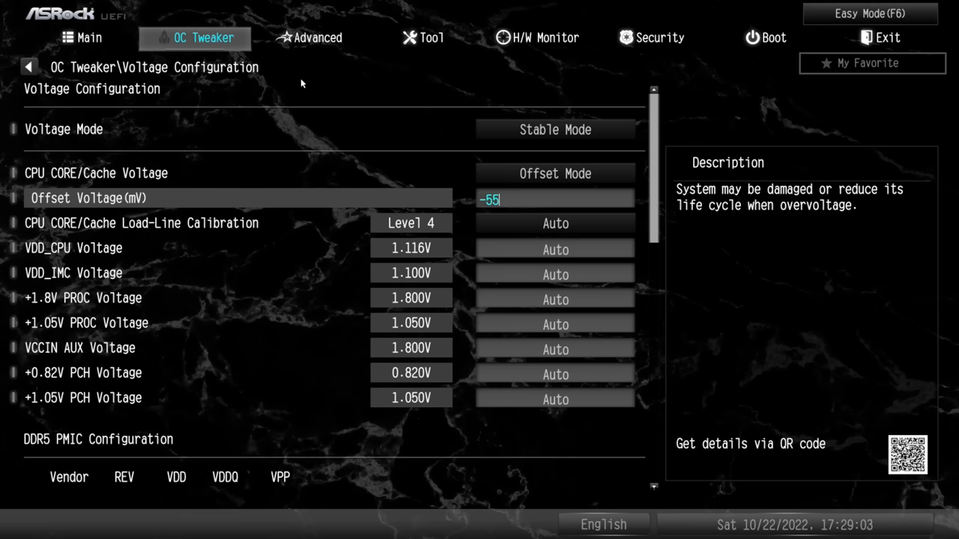
key("Down")
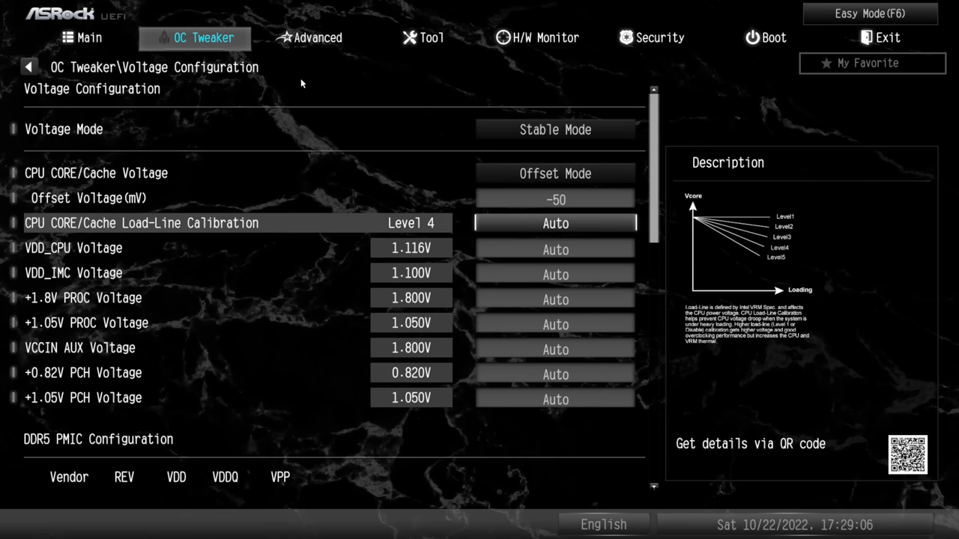
scroll("down", 3)
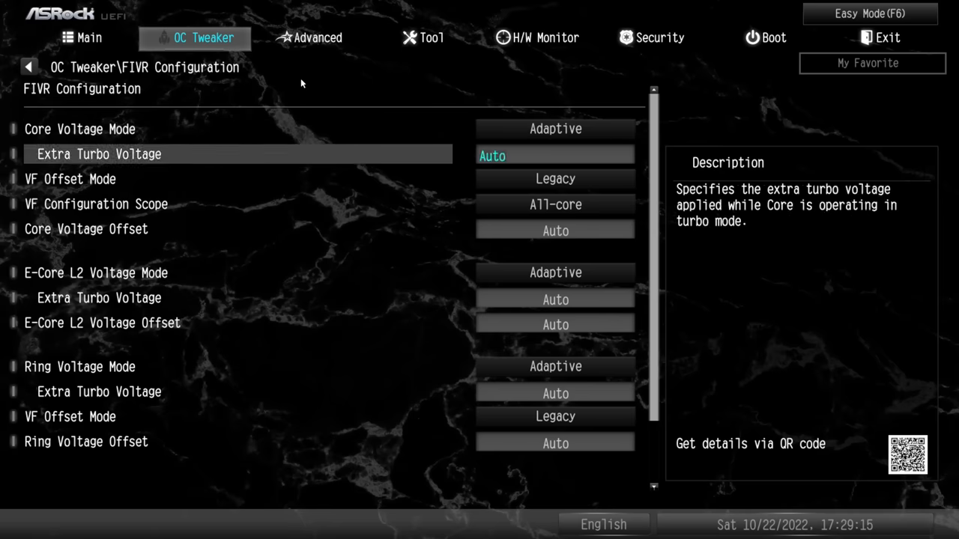
- Open CPU Configuration and scroll to the Active Processor E-Cores setting
left_click(29, 64)
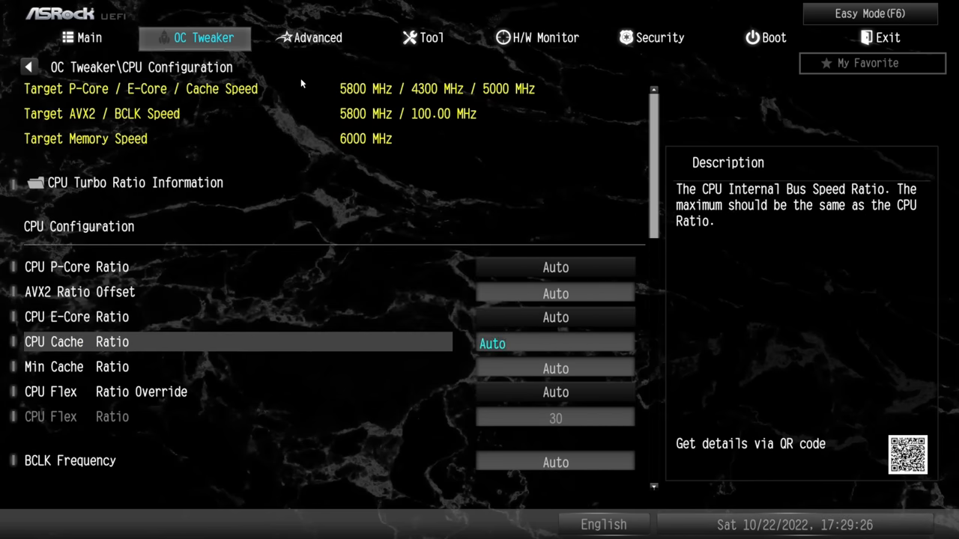
left_click(318, 38)
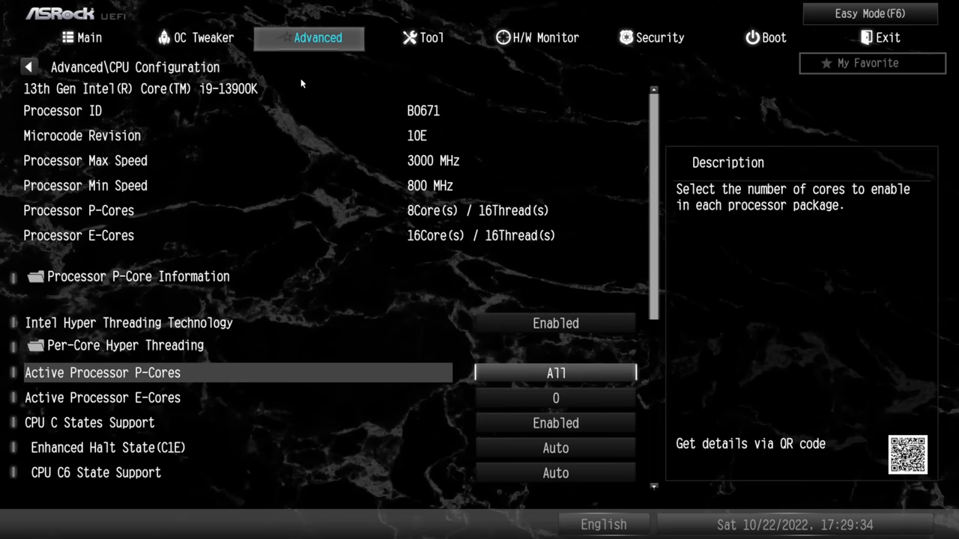
scroll("down", 3)
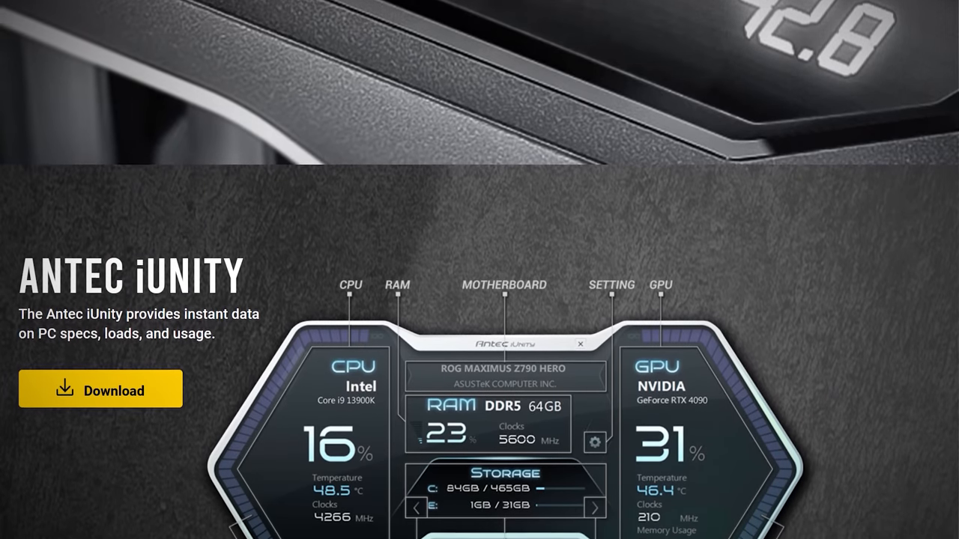
scroll("down", 3)
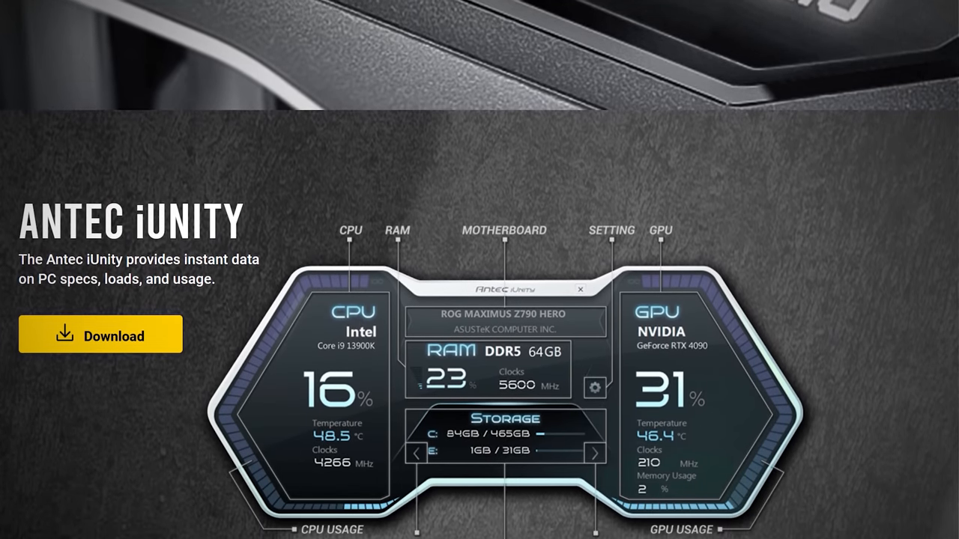
scroll("down", 3)
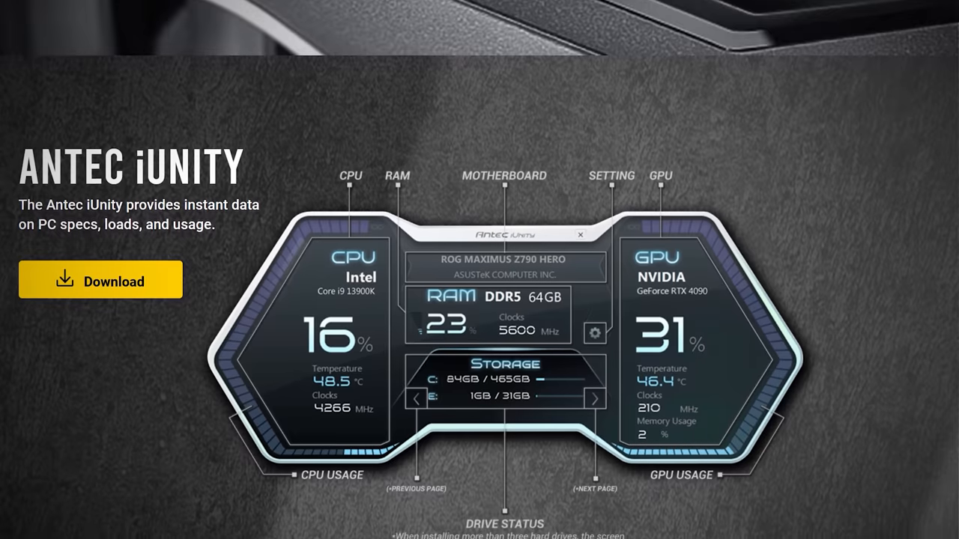
scroll("down", 3)
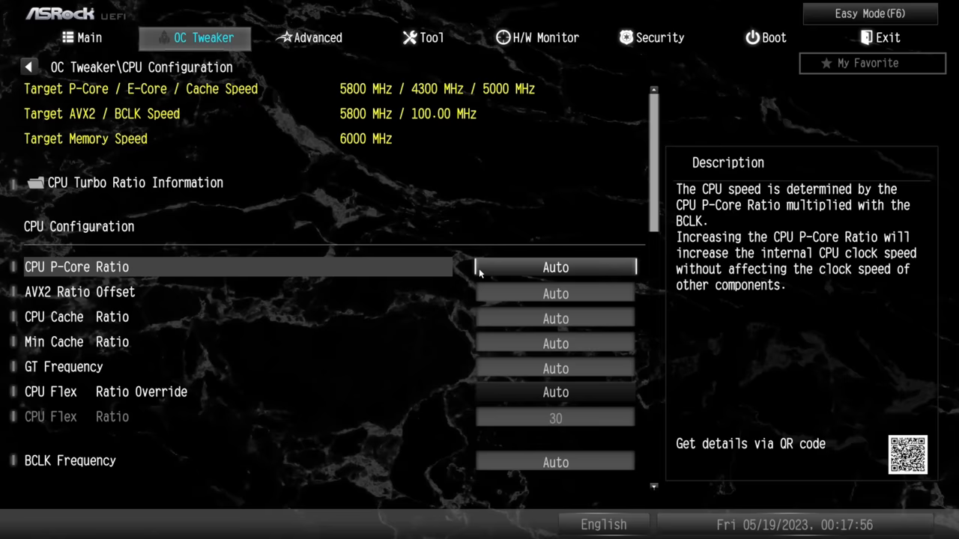
- Select the CPU P-Core Ratio field, still set to Auto, in OC Tweaker's CPU Configuration
left_click(555, 268)
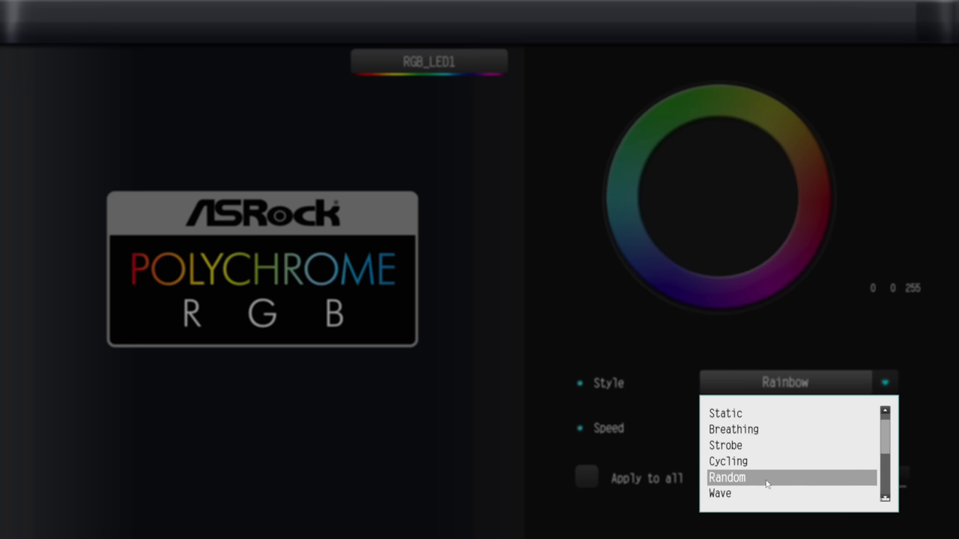
- Give RGB_LED1 the Wave style at minimum speed and exit Polychrome RGB
left_click(731, 496)
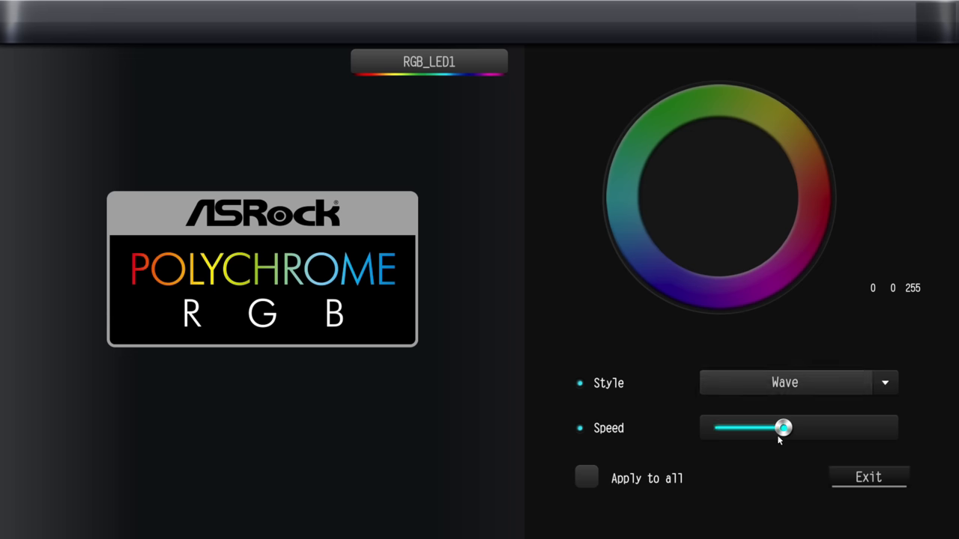
left_click_drag(782, 428, 720, 427)
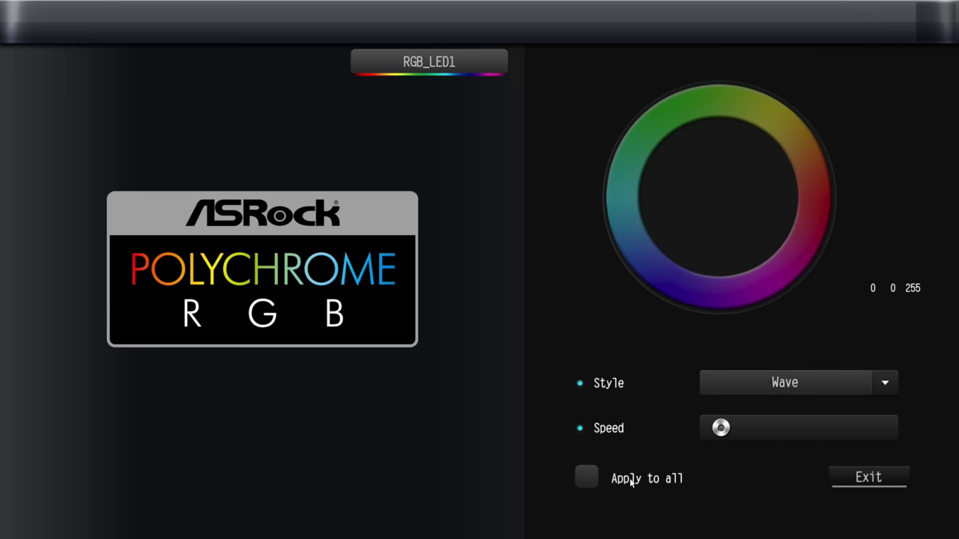
left_click(869, 476)
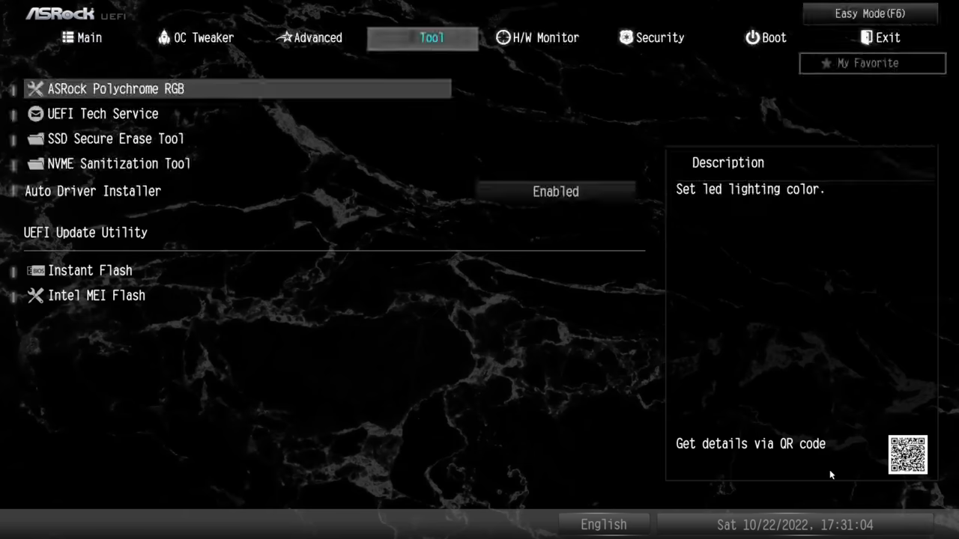